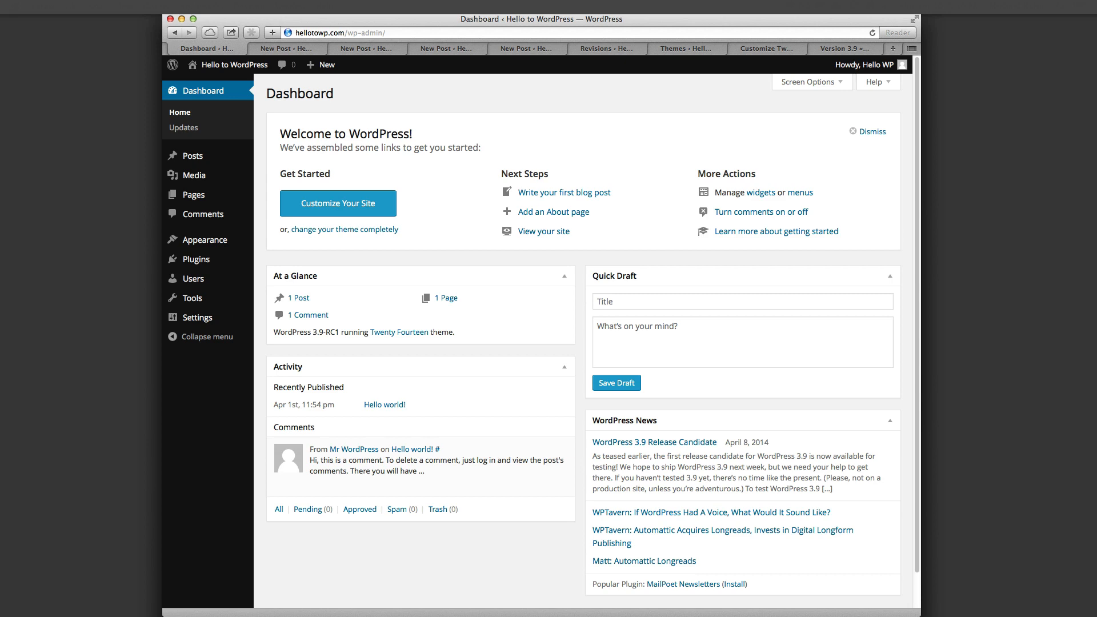
{"action": "mouse_move", "coordinate": [231, 64]}
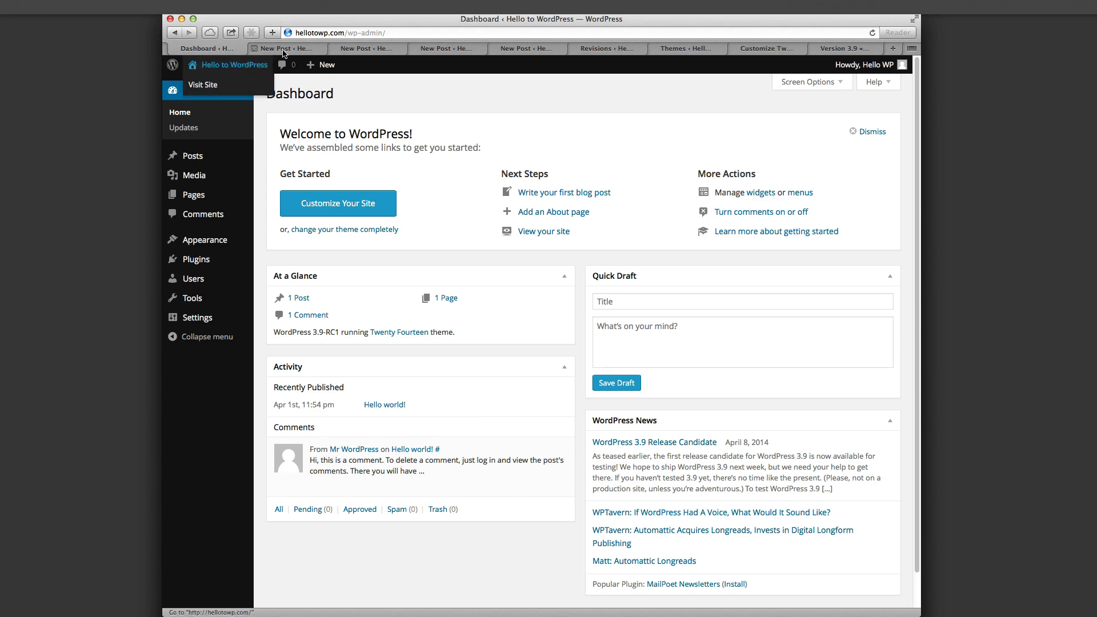
Step: Start a blank new post and switch the editor to Text (HTML) mode
{"action": "left_click", "coordinate": [283, 48]}
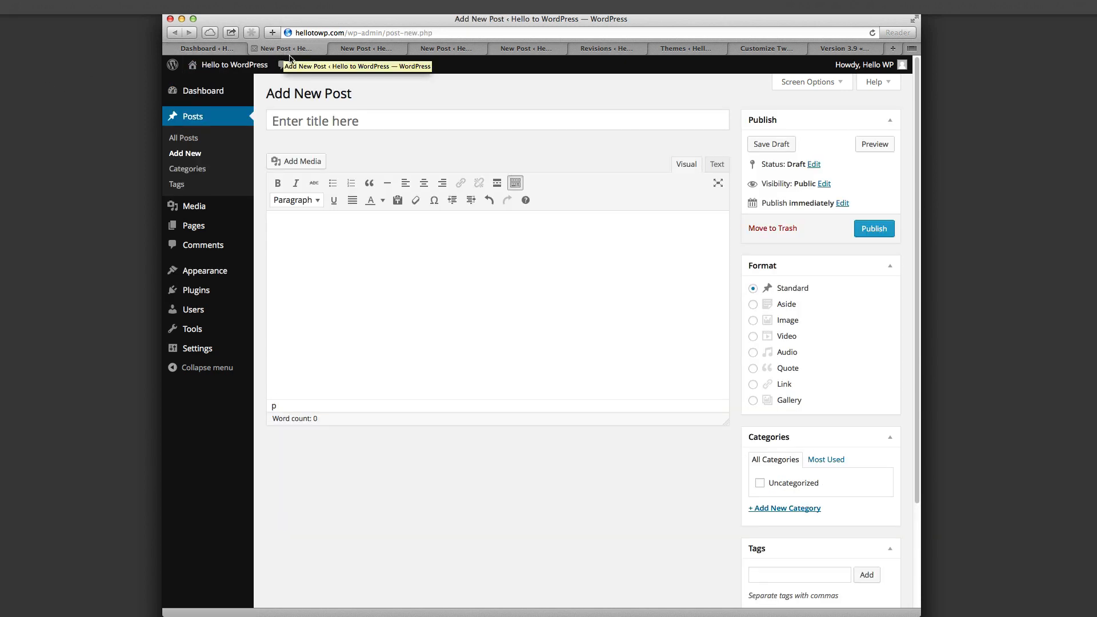
{"action": "mouse_move", "coordinate": [369, 183]}
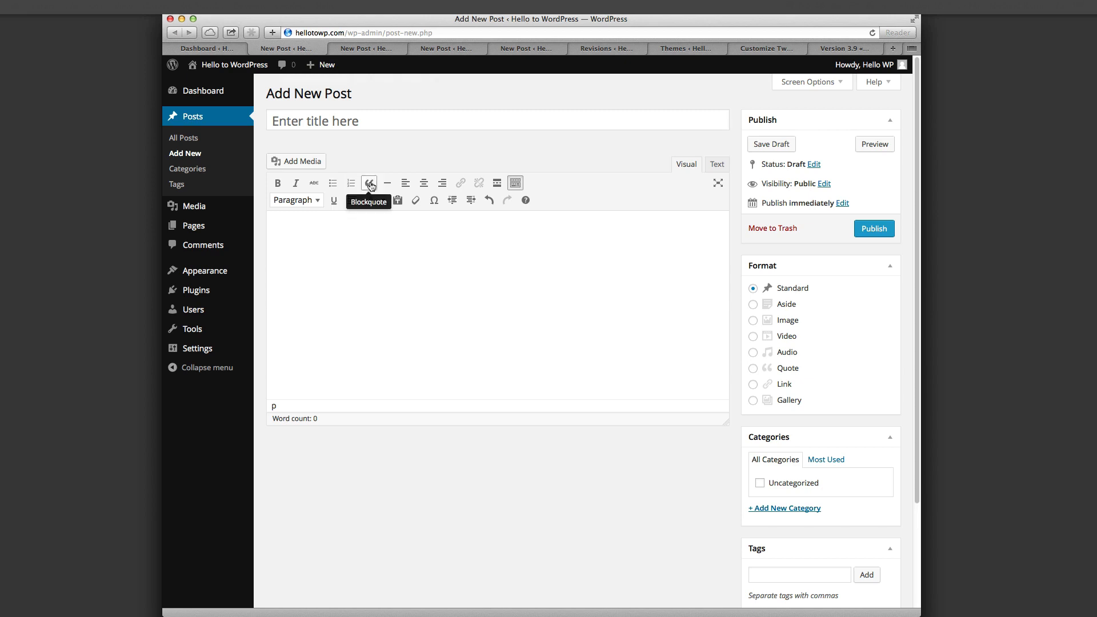
{"action": "mouse_move", "coordinate": [460, 183]}
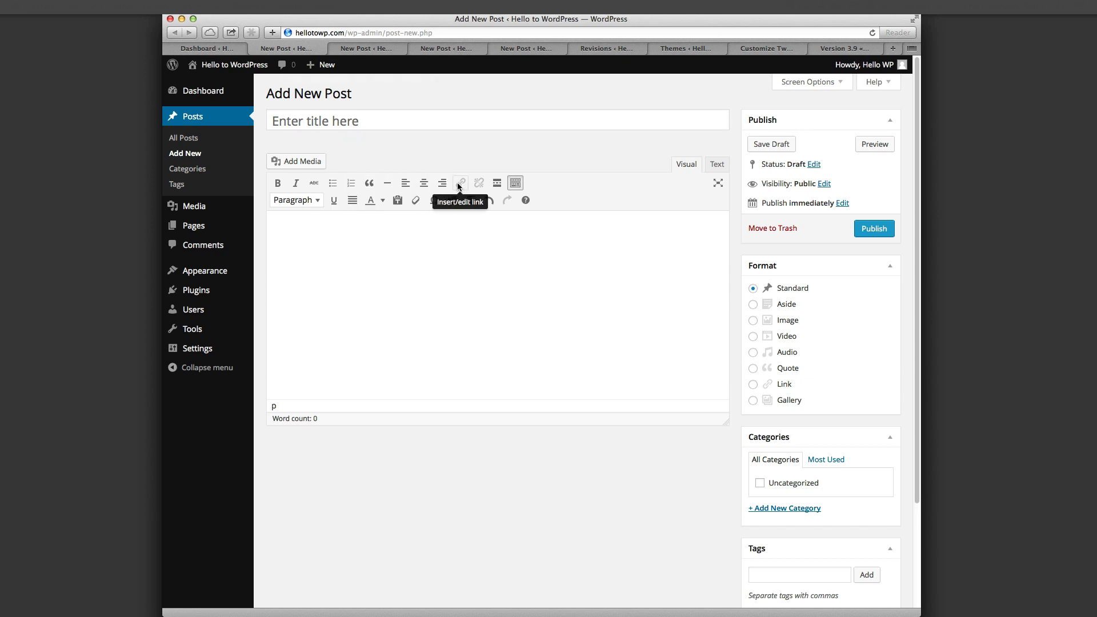
{"action": "mouse_move", "coordinate": [471, 201]}
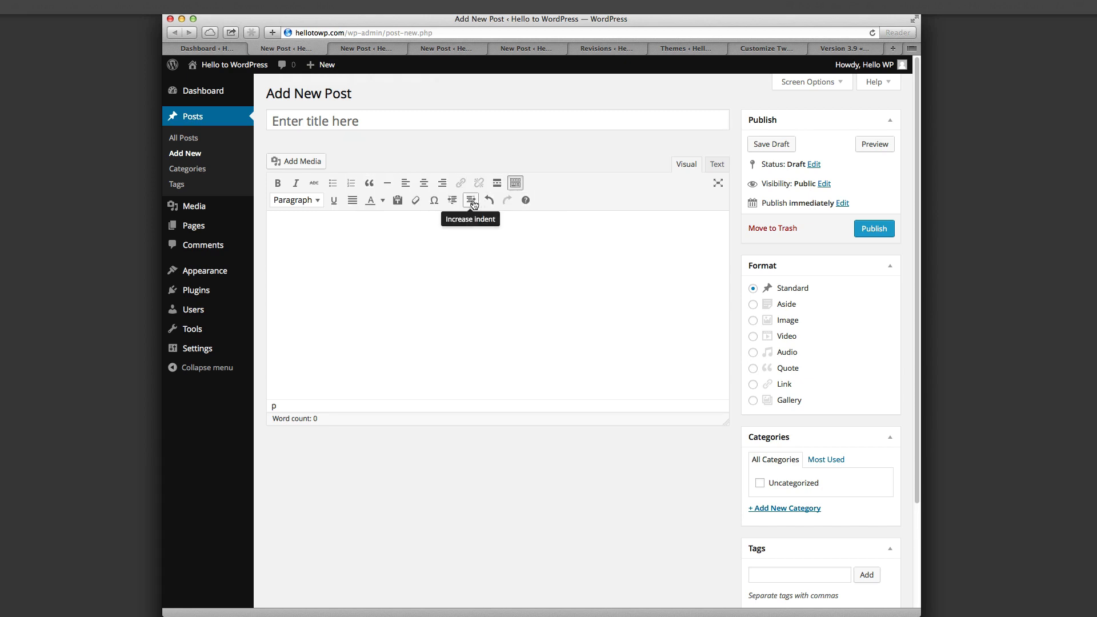
{"action": "mouse_move", "coordinate": [398, 200]}
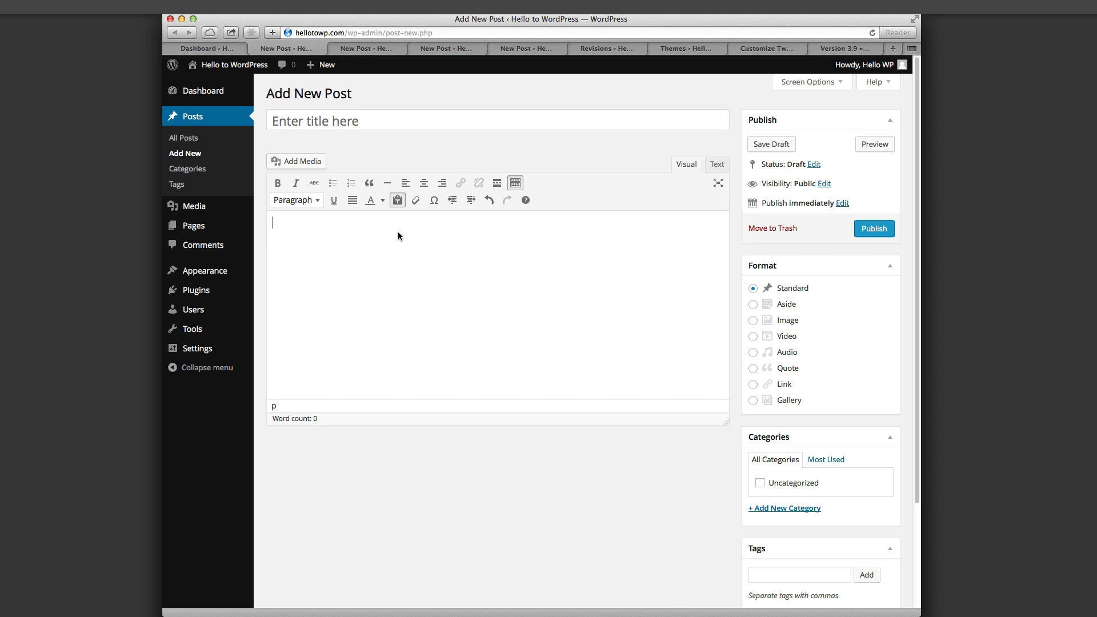
{"action": "mouse_move", "coordinate": [397, 200]}
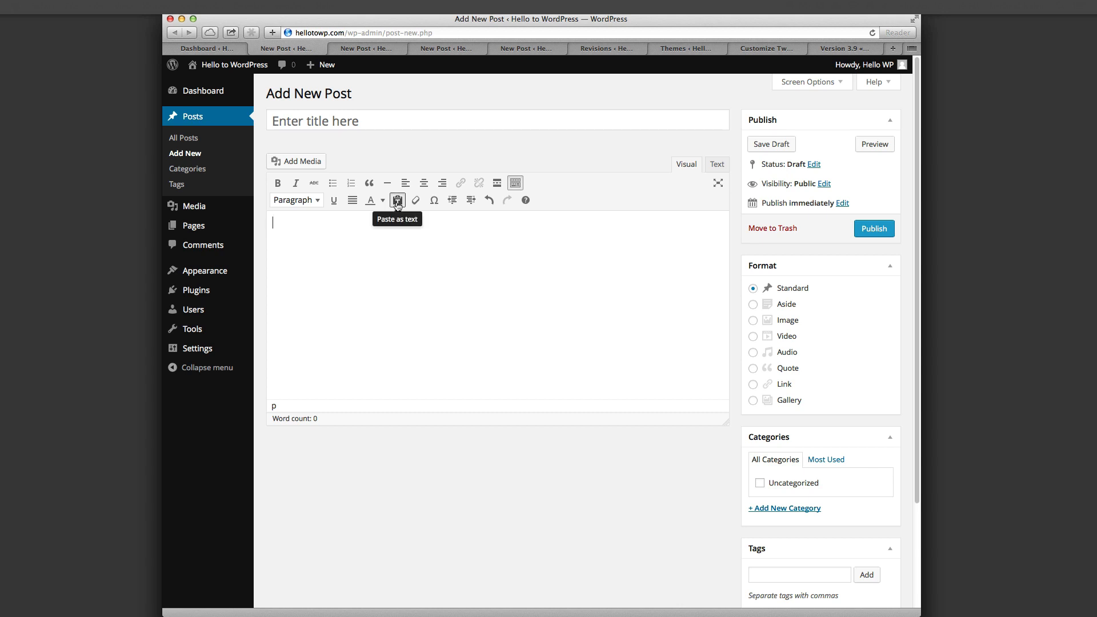
{"action": "left_click", "coordinate": [717, 164]}
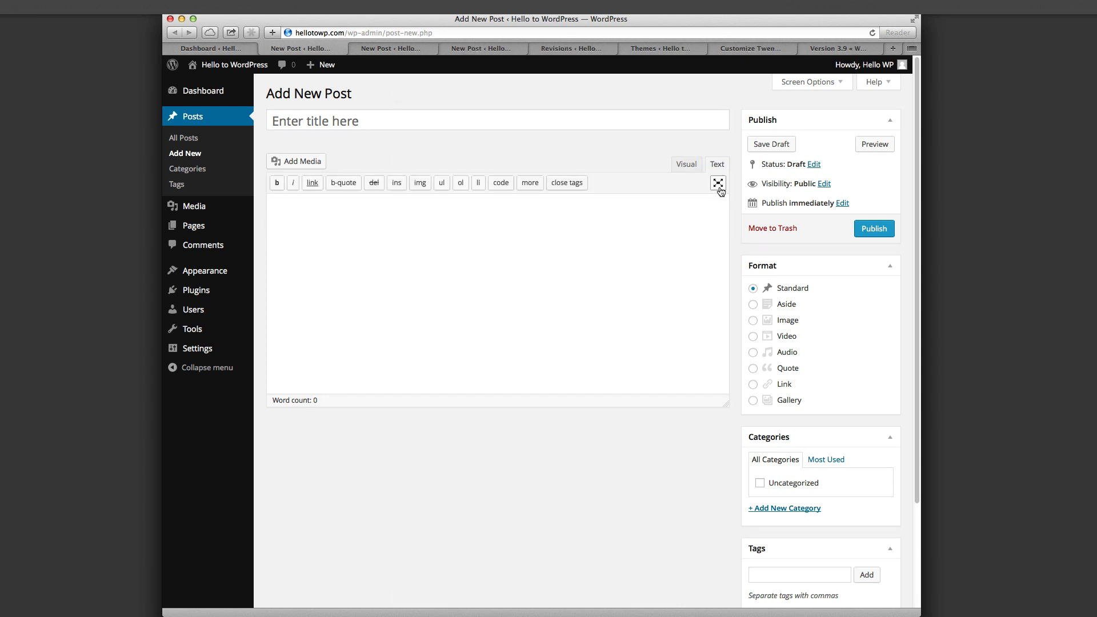
Step: Enter distraction-free fullscreen writing, switch it to Visual formatting, then exit fullscreen
{"action": "left_click", "coordinate": [718, 183]}
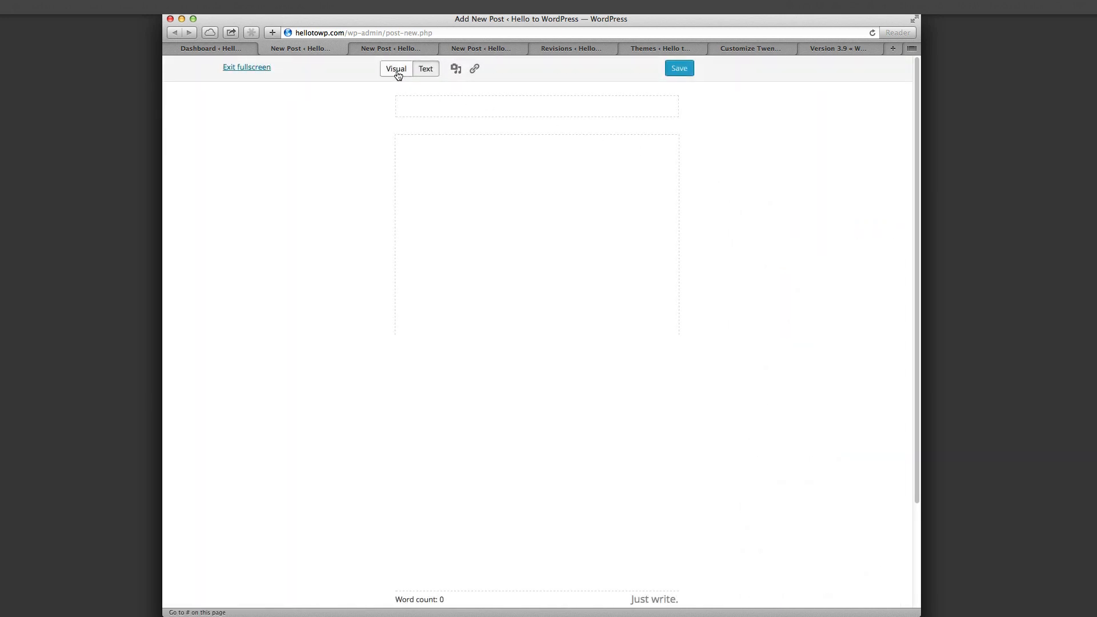
{"action": "left_click", "coordinate": [396, 68]}
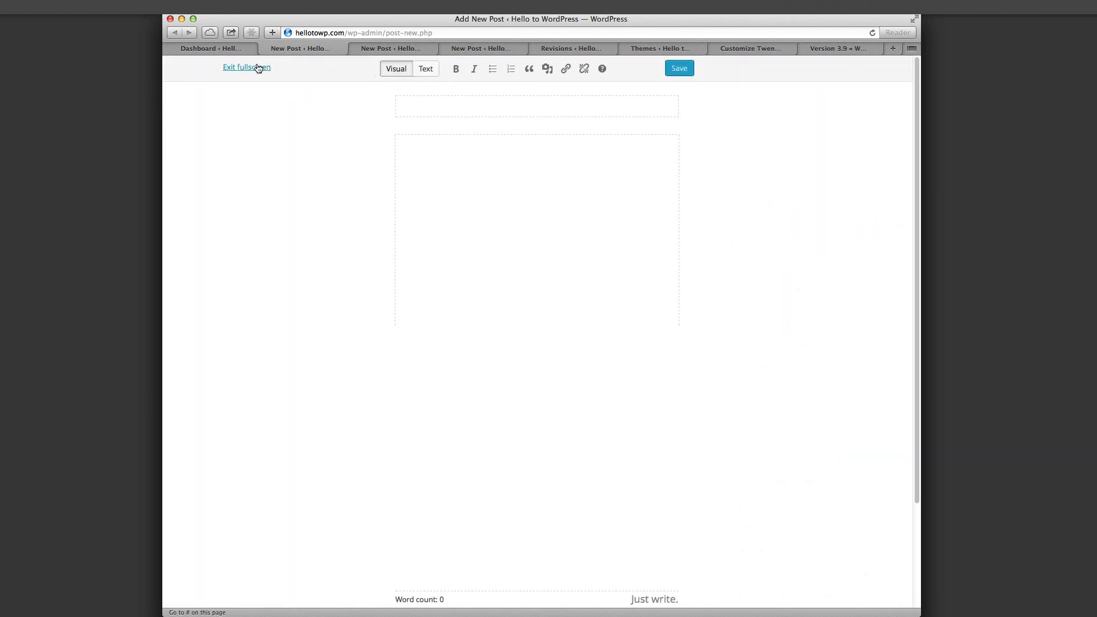
{"action": "left_click", "coordinate": [247, 67]}
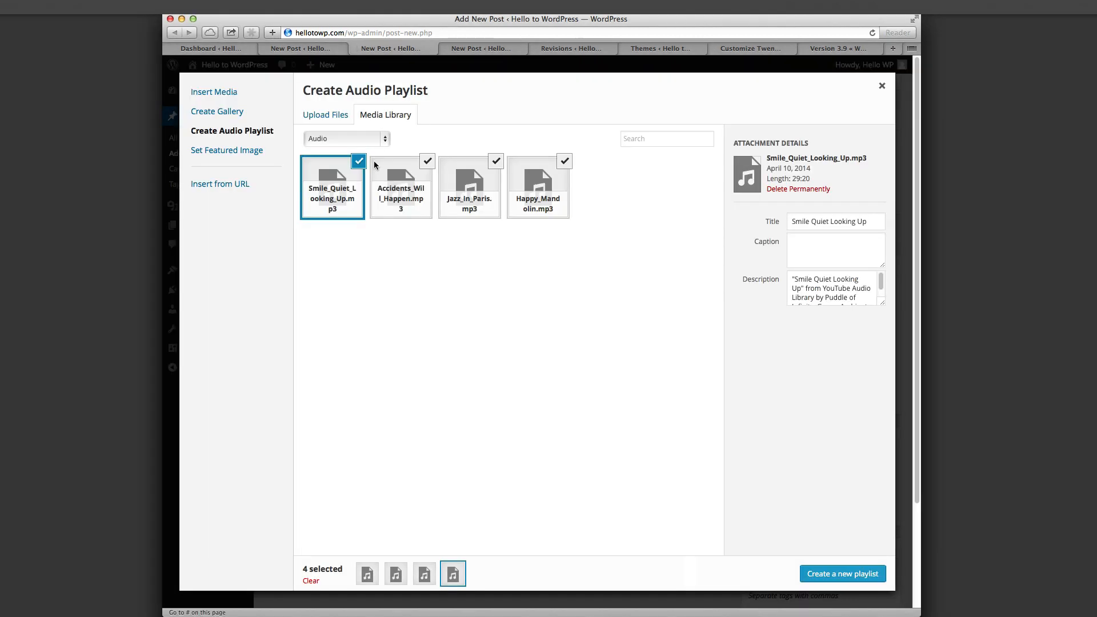
{"action": "mouse_move", "coordinate": [500, 250]}
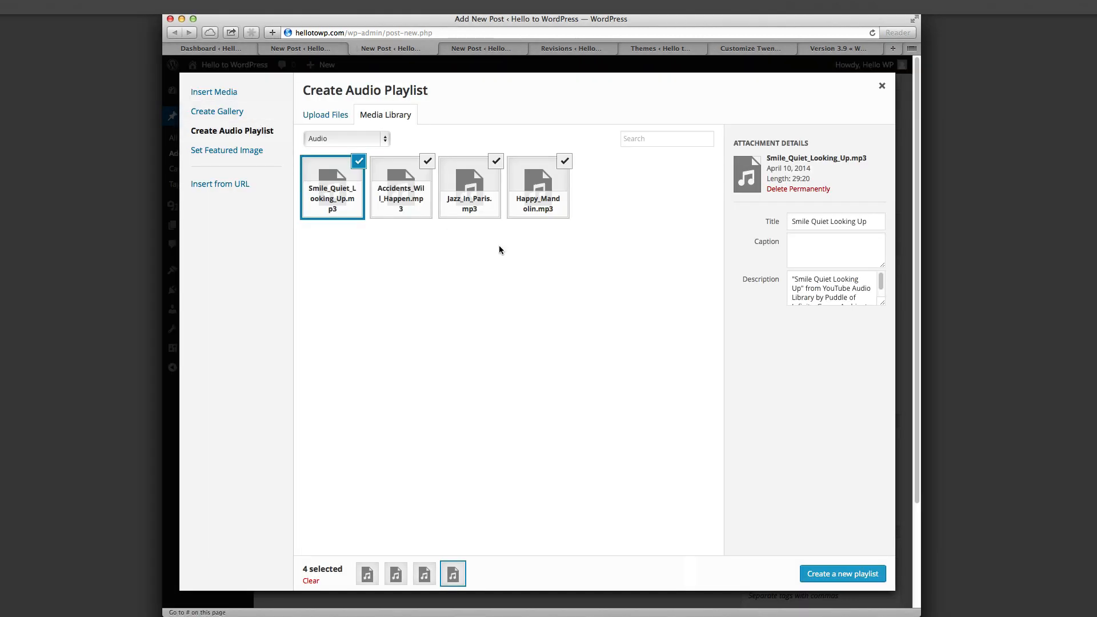
Step: Create a playlist from the four selected MP3 tracks and insert it into the post
{"action": "left_click", "coordinate": [842, 573]}
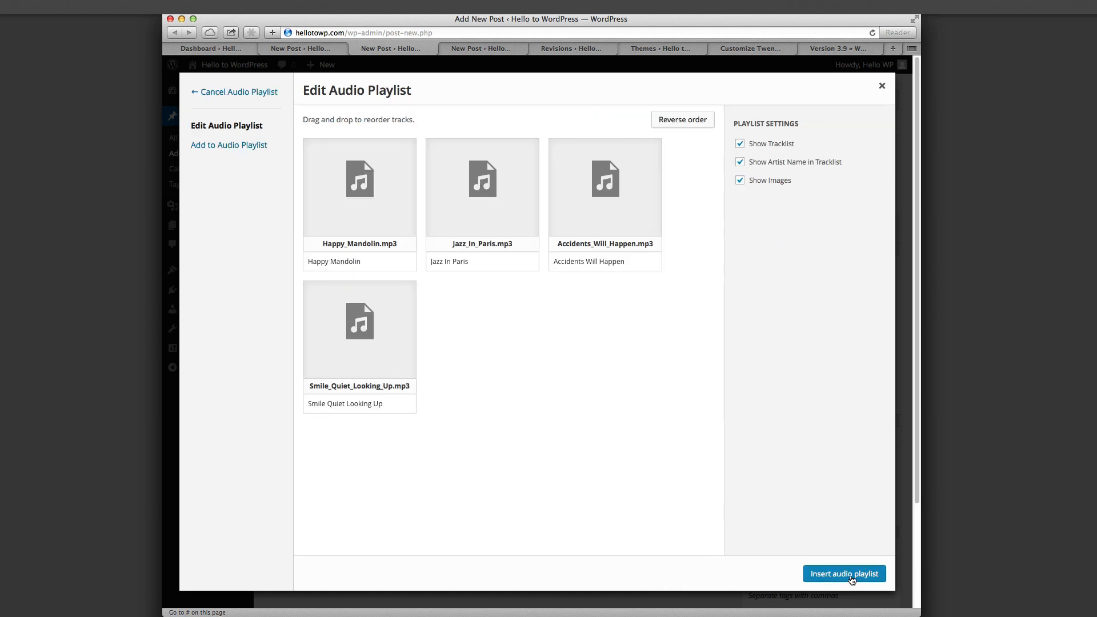
{"action": "left_click", "coordinate": [844, 574]}
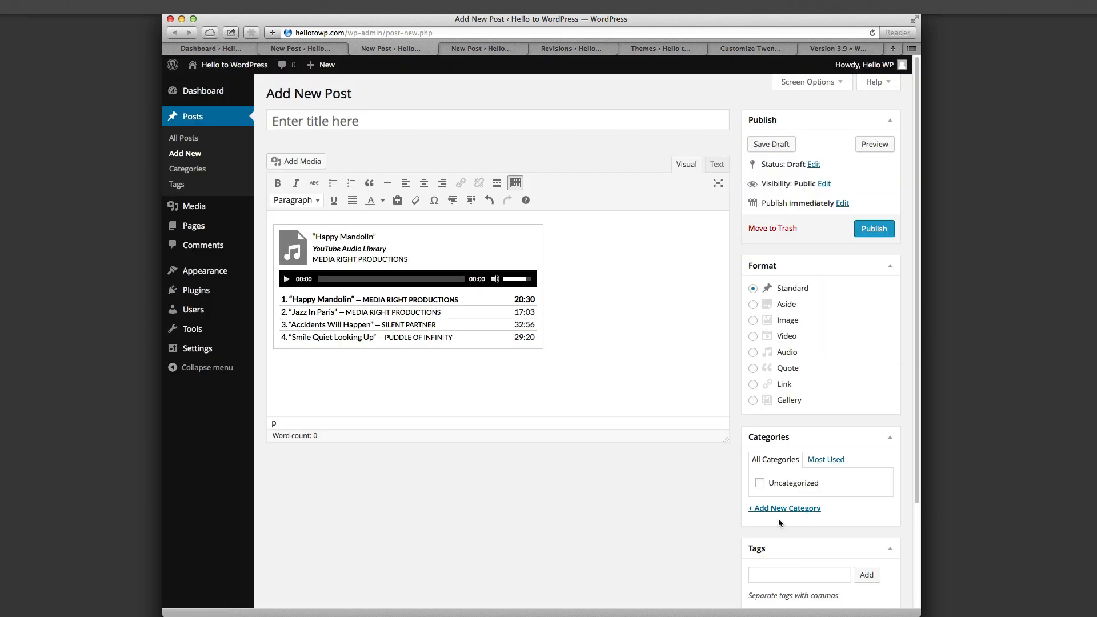
{"action": "mouse_move", "coordinate": [434, 325]}
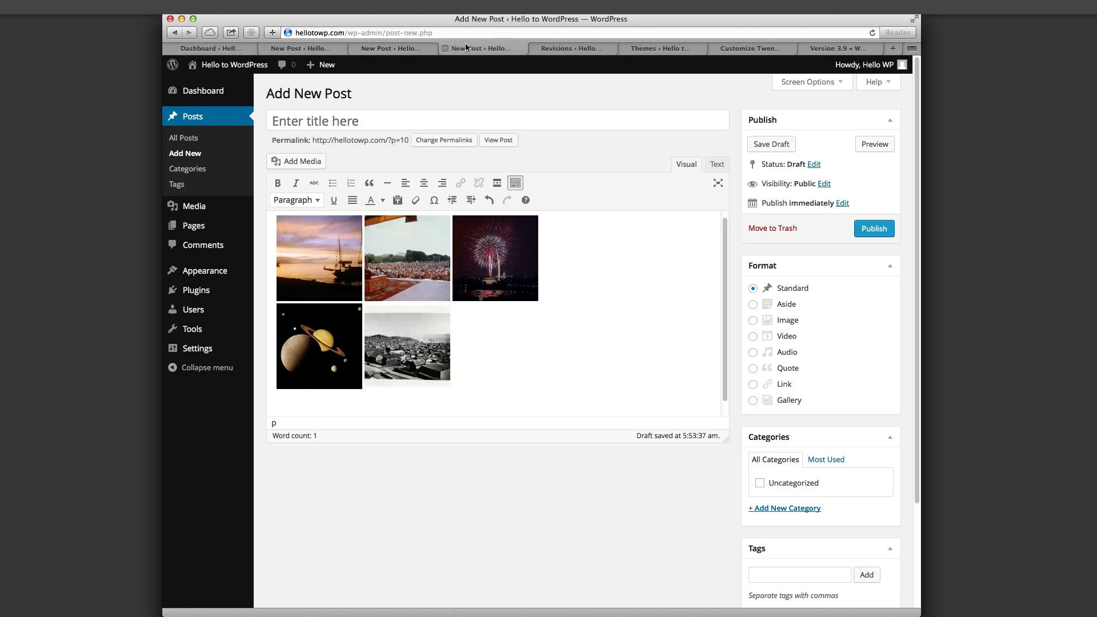
{"action": "mouse_move", "coordinate": [373, 365]}
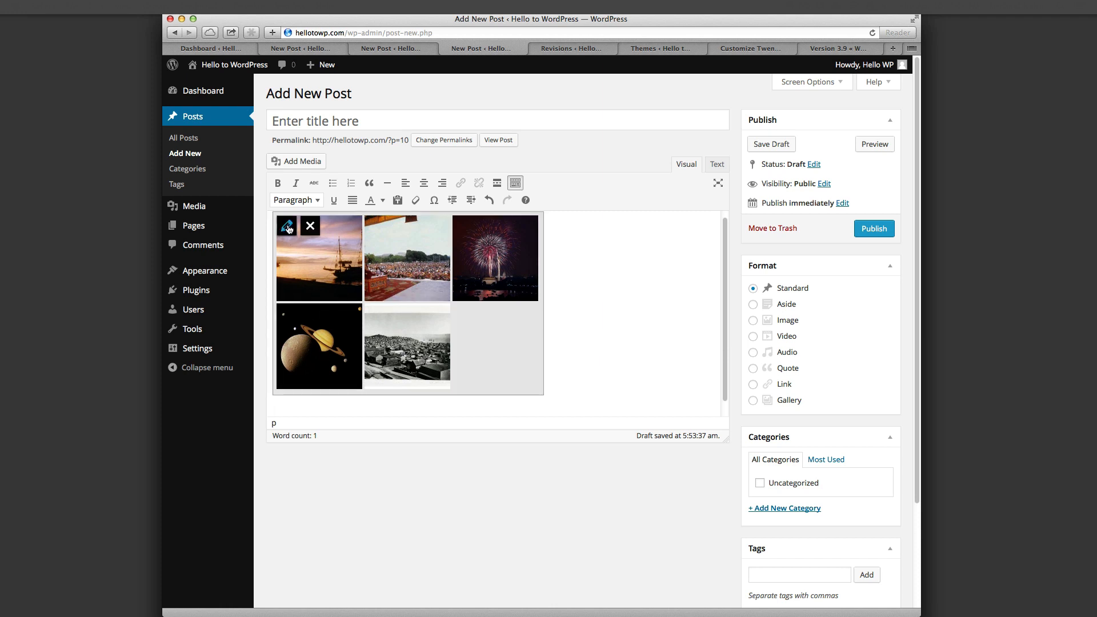
Step: Open the five-image gallery's edit settings, close them unchanged, and view Sample Page revisions
{"action": "left_click", "coordinate": [287, 227]}
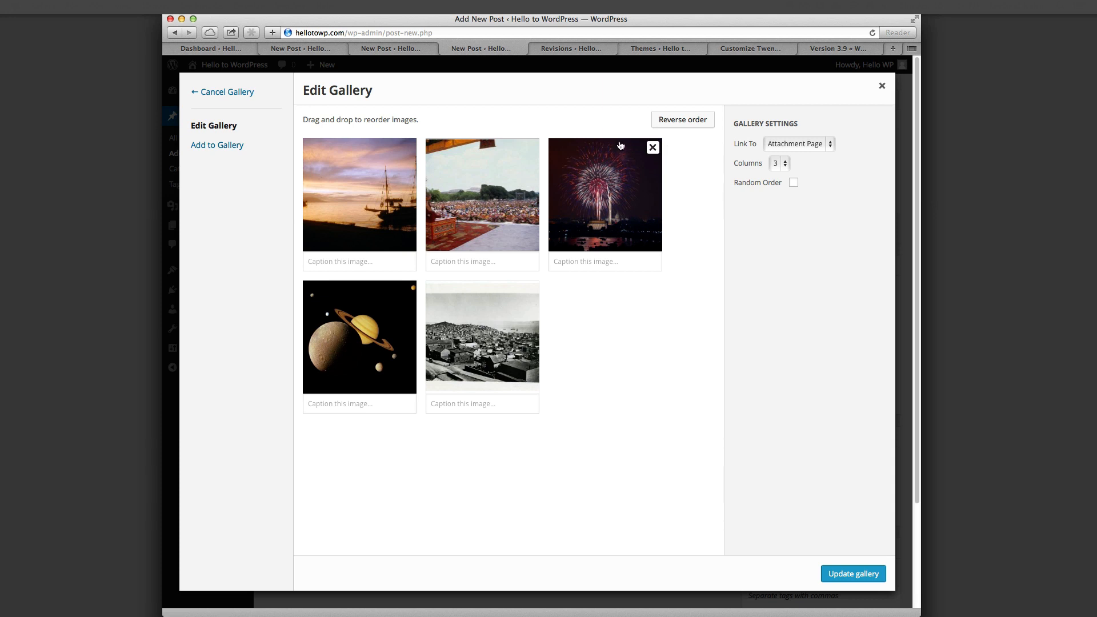
{"action": "left_click", "coordinate": [852, 574]}
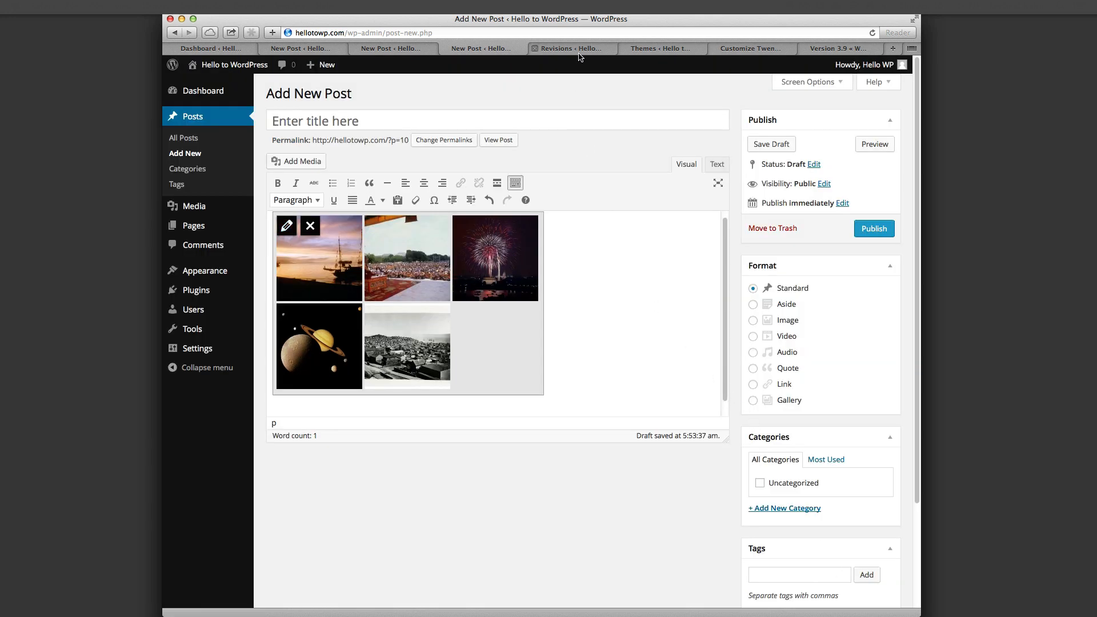
{"action": "left_click", "coordinate": [571, 48]}
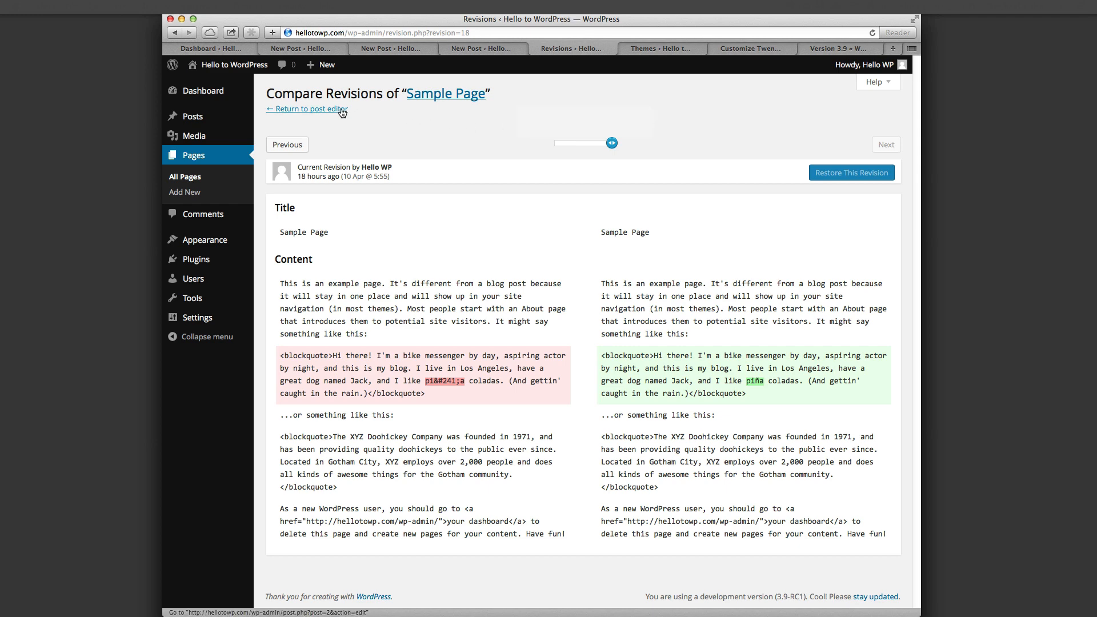
Step: Return from the revision comparison to the Sample Page editor, then browse featured themes
{"action": "left_click", "coordinate": [306, 109]}
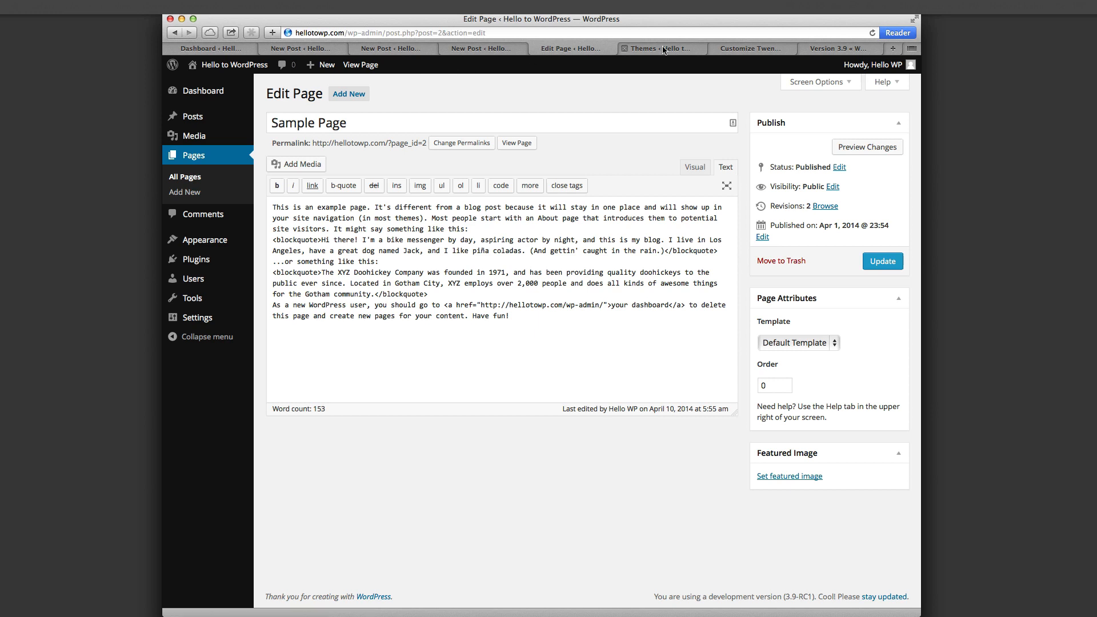
{"action": "left_click", "coordinate": [658, 48]}
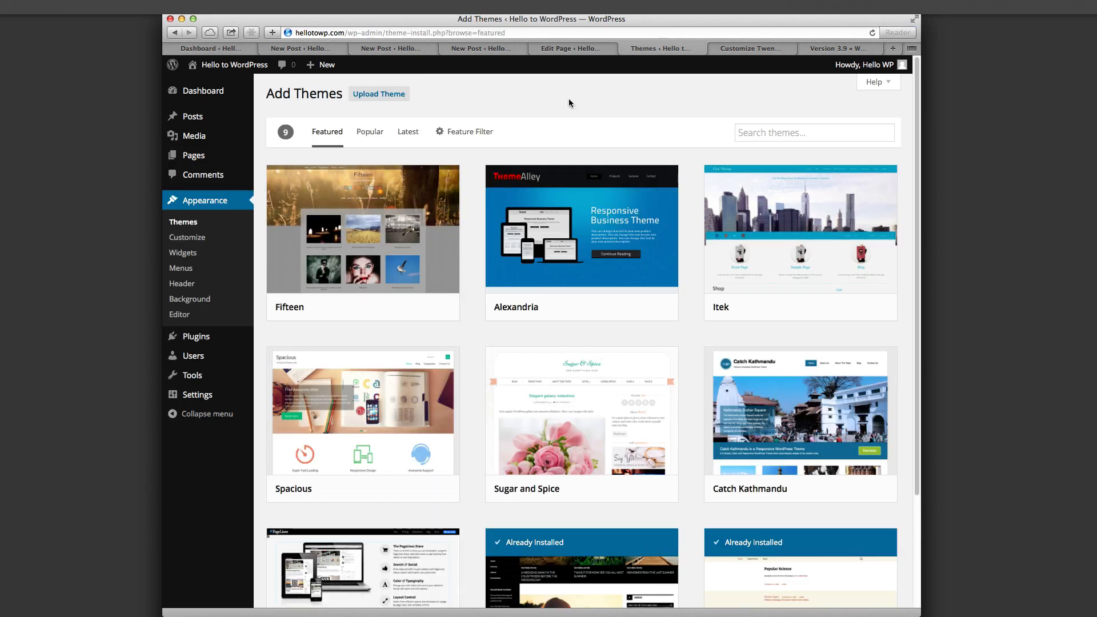
{"action": "mouse_move", "coordinate": [382, 130]}
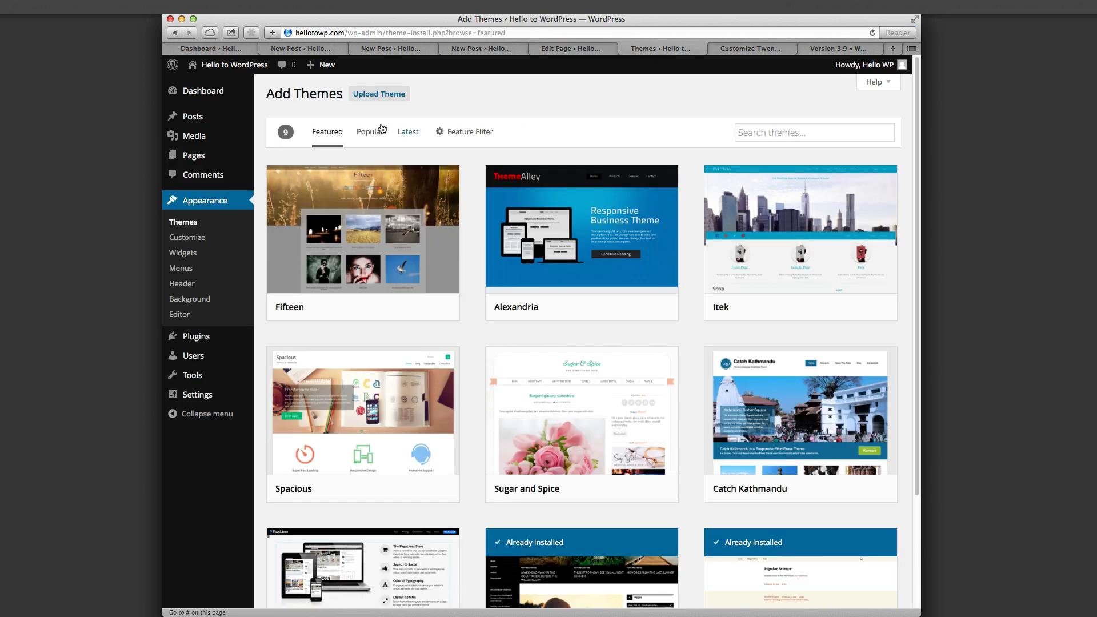
Step: Filter popular themes by Orange, Fluid Layout and Responsive Layout to get 25 results
{"action": "left_click", "coordinate": [369, 132]}
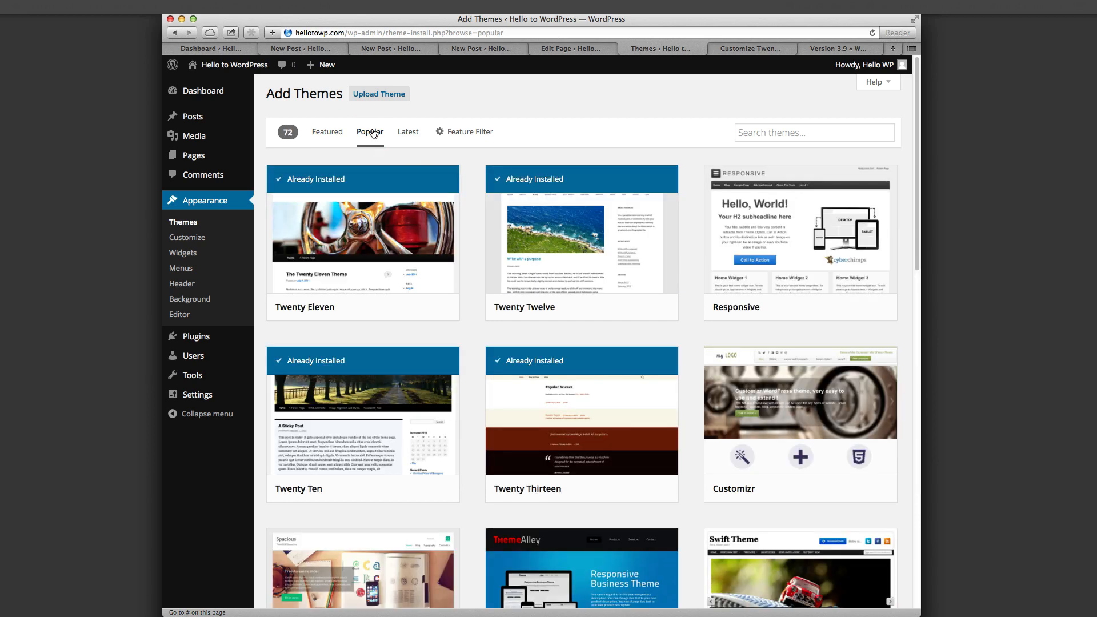
{"action": "left_click", "coordinate": [464, 132]}
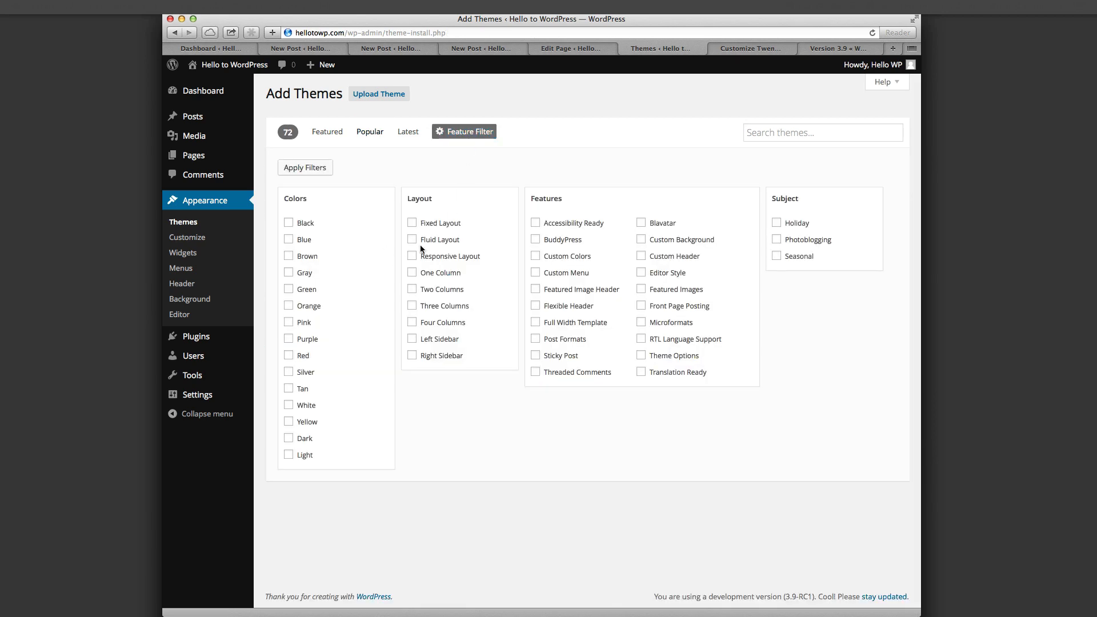
{"action": "left_click", "coordinate": [412, 256]}
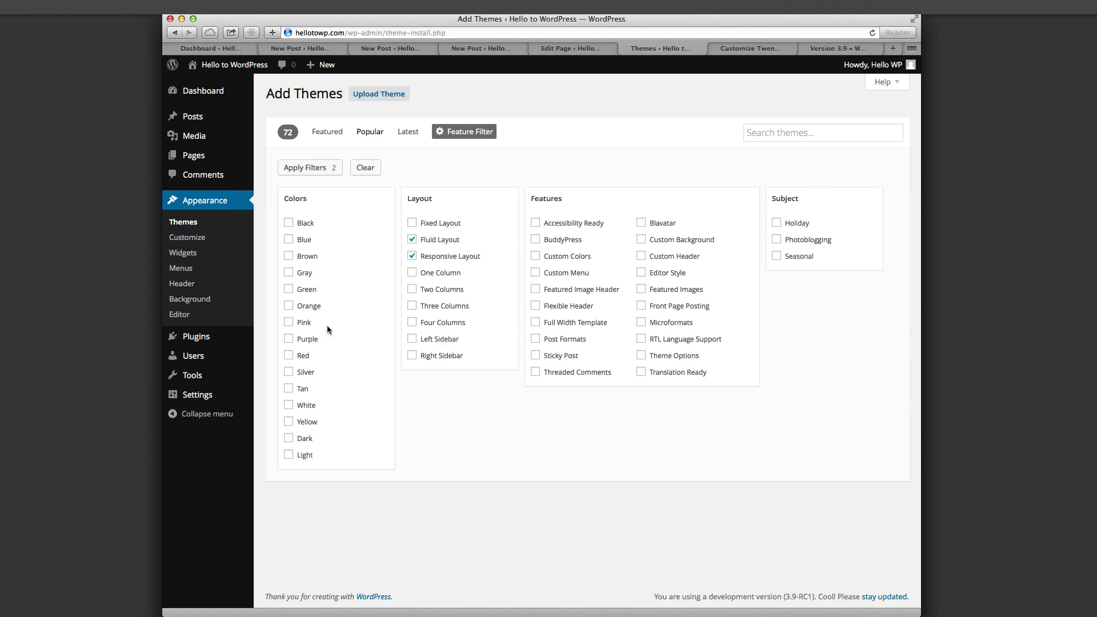
{"action": "left_click", "coordinate": [305, 167]}
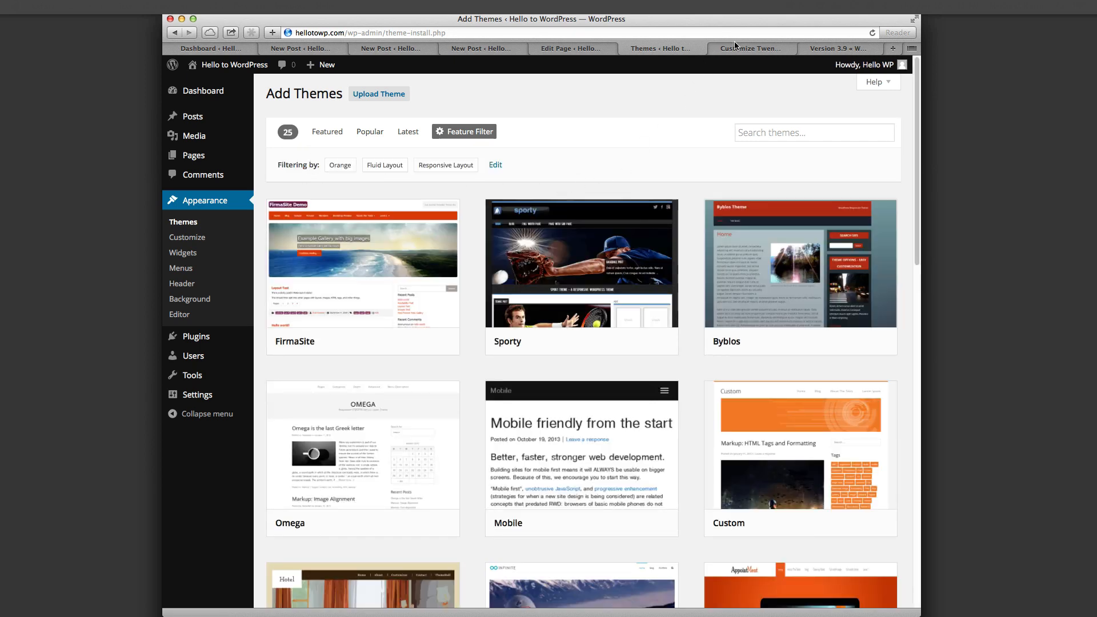
Step: In the Twenty Fourteen customizer, append 'Real Time Updates' to the site title and expand Primary Sidebar widgets
{"action": "left_click", "coordinate": [752, 48]}
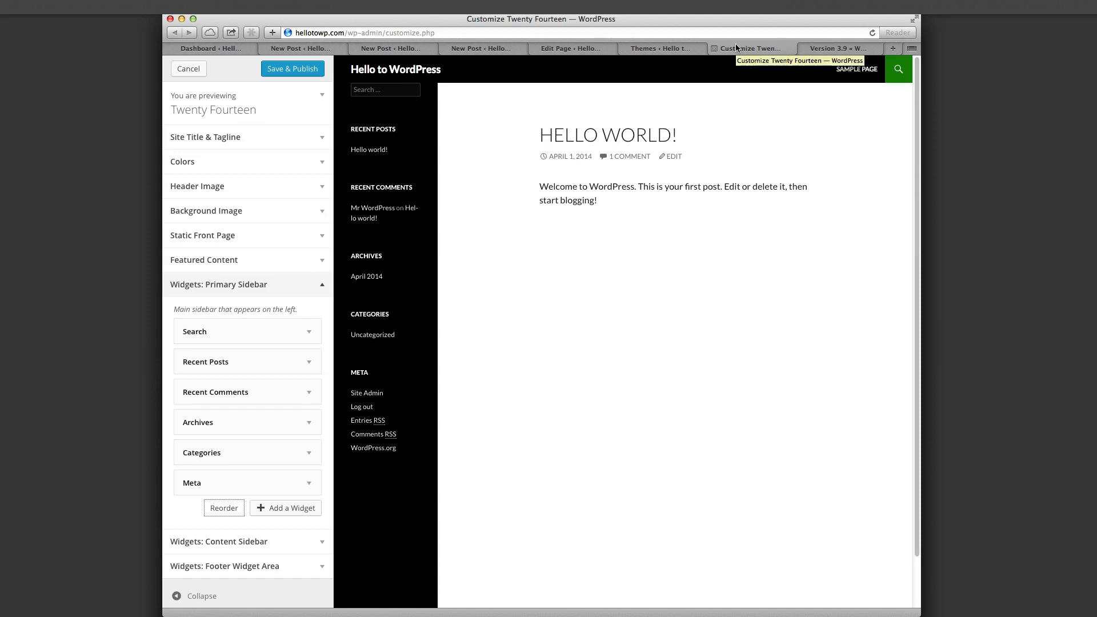
{"action": "mouse_move", "coordinate": [244, 131]}
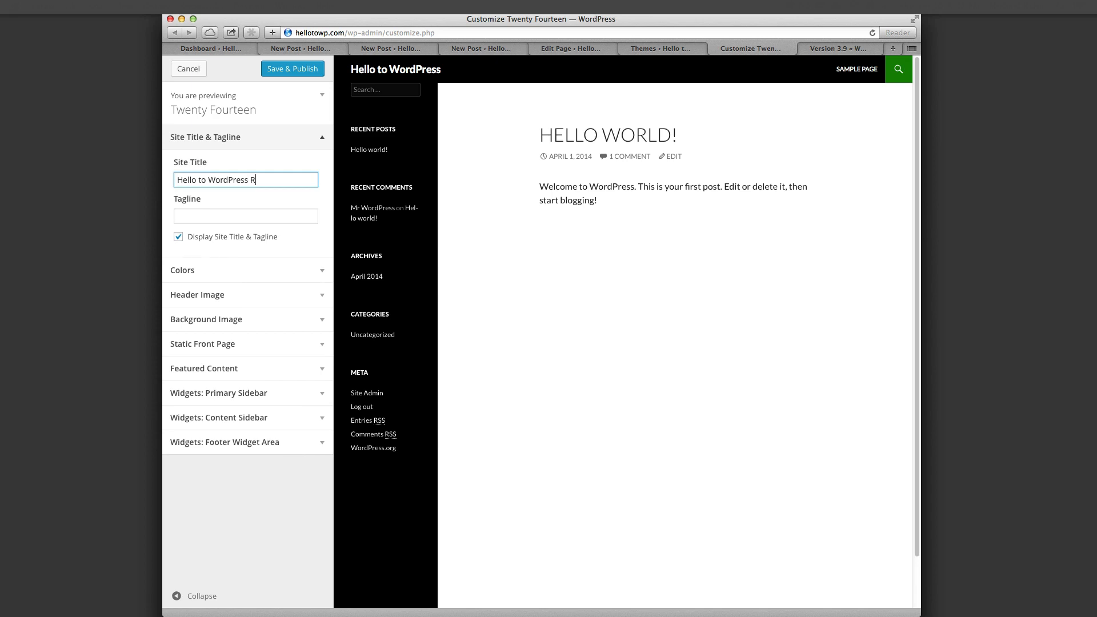
{"action": "type", "text": "eal Time"}
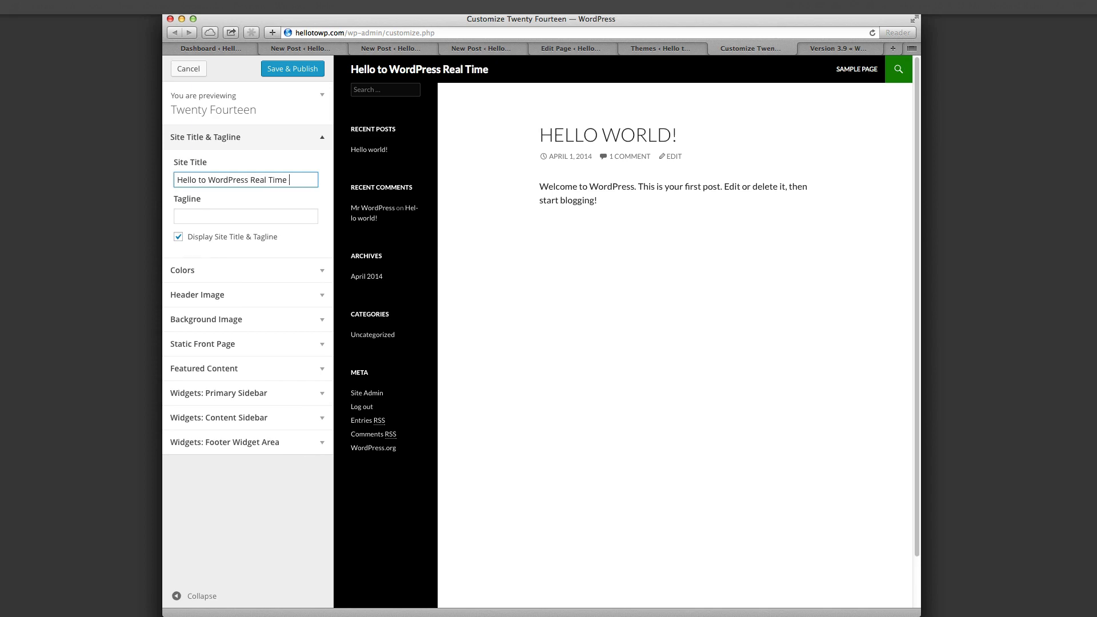
{"action": "type", "text": "Updates"}
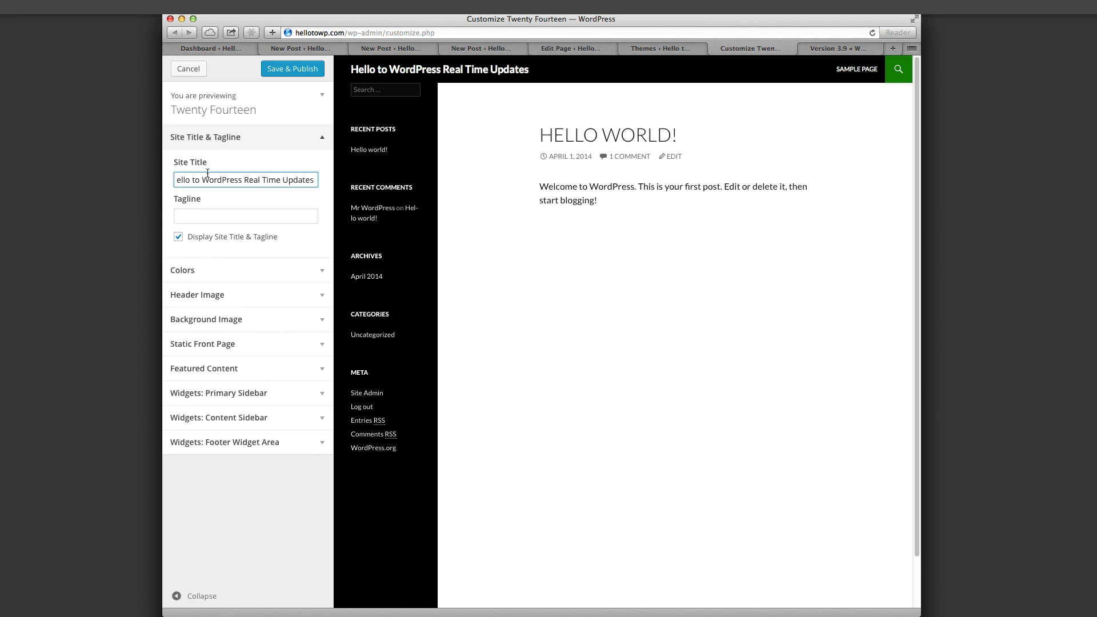
{"action": "left_click", "coordinate": [247, 393]}
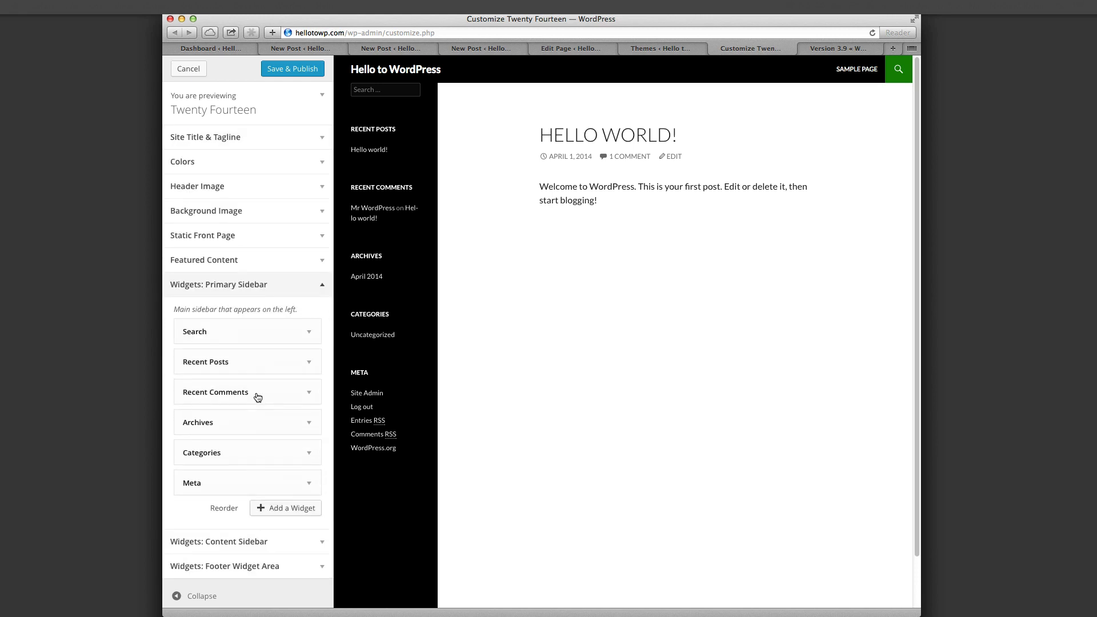
Step: Reorder the primary sidebar so Categories is the top widget, then view the Version 3.9 Codex
{"action": "left_click", "coordinate": [247, 393]}
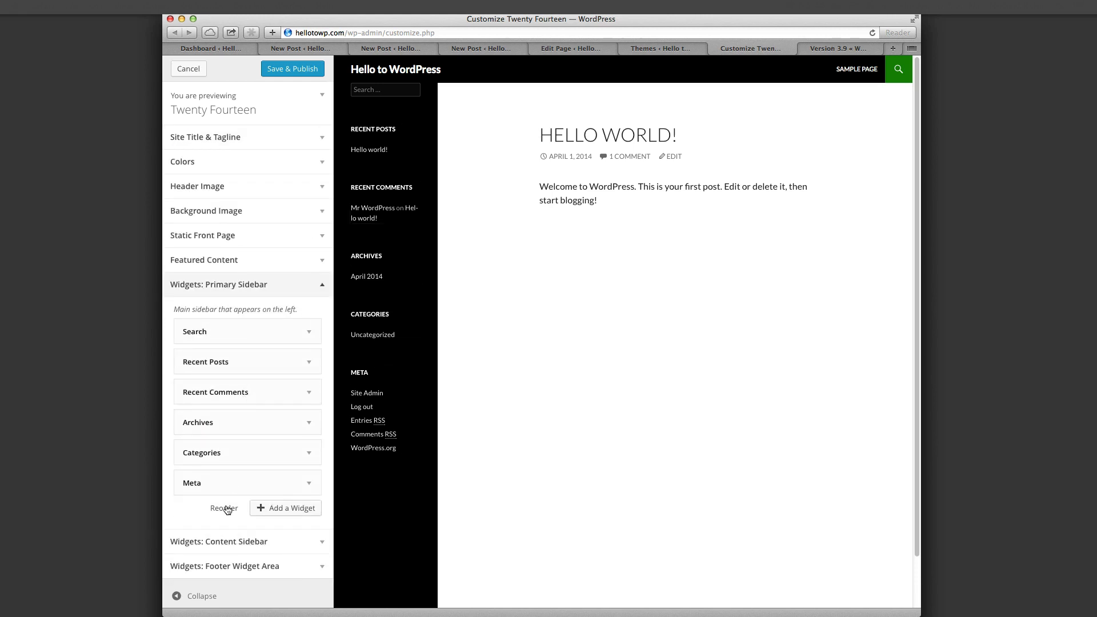
{"action": "left_click", "coordinate": [224, 508]}
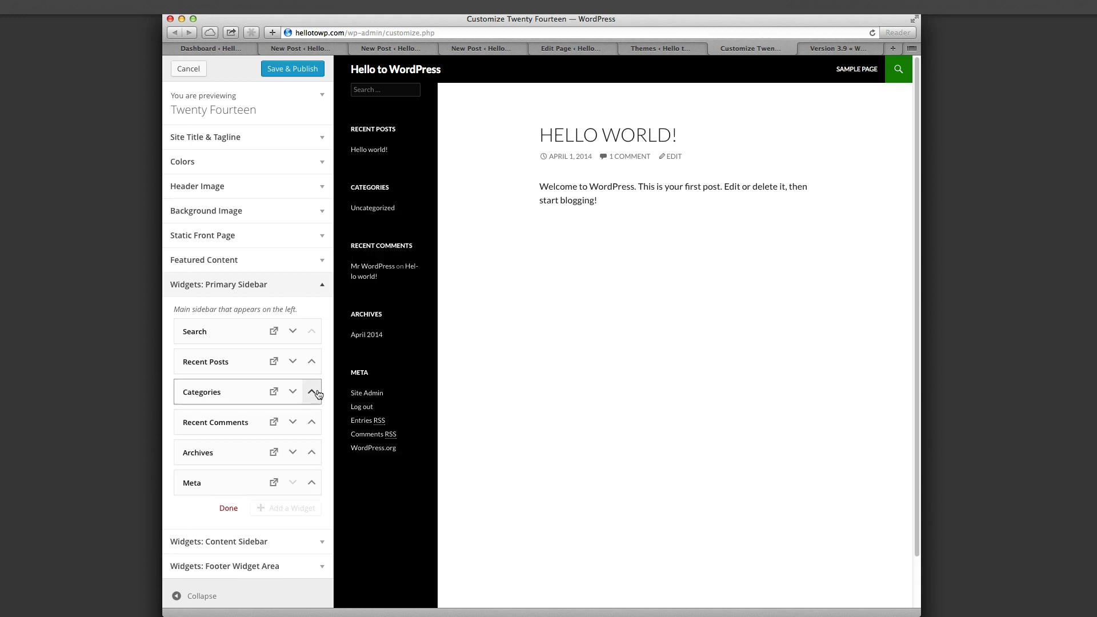
{"action": "left_click", "coordinate": [312, 392]}
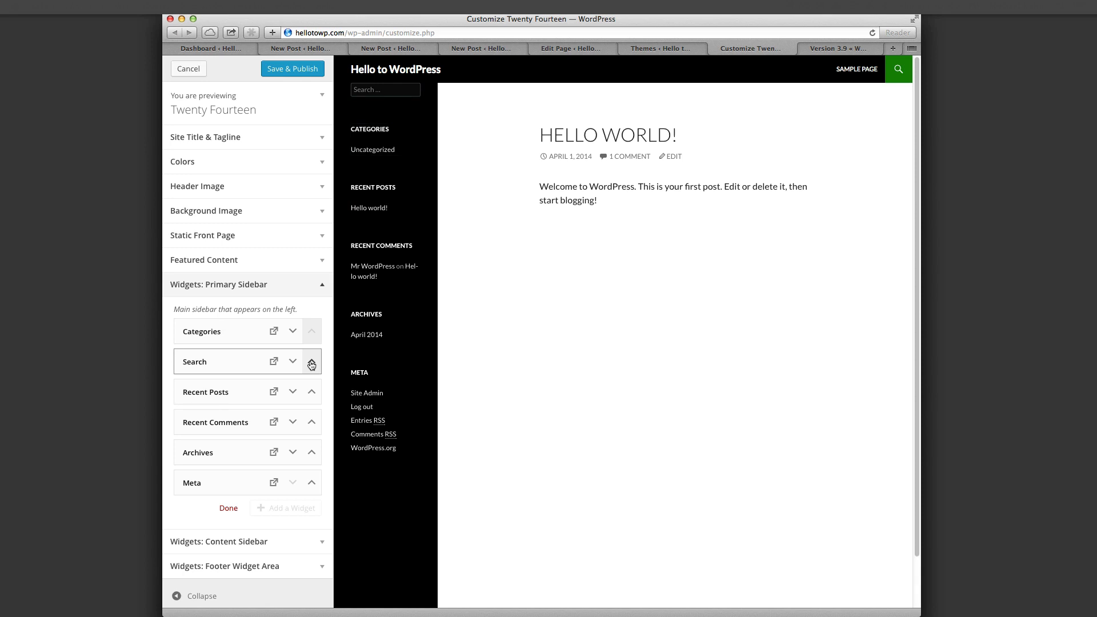
{"action": "left_click", "coordinate": [229, 508]}
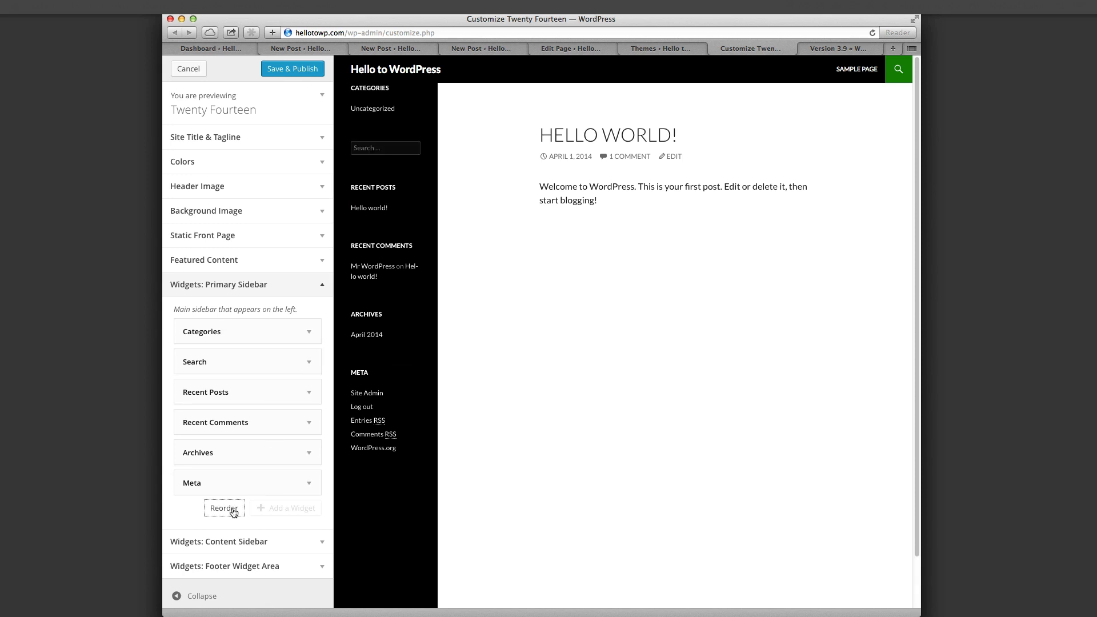
{"action": "left_click", "coordinate": [836, 48]}
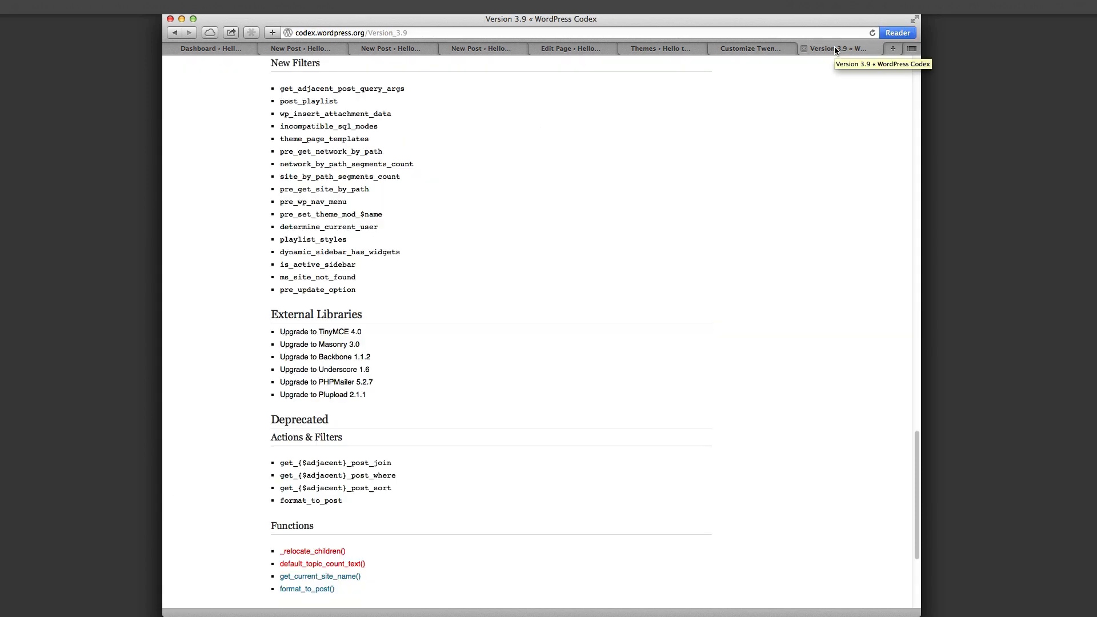
{"action": "mouse_move", "coordinate": [403, 317]}
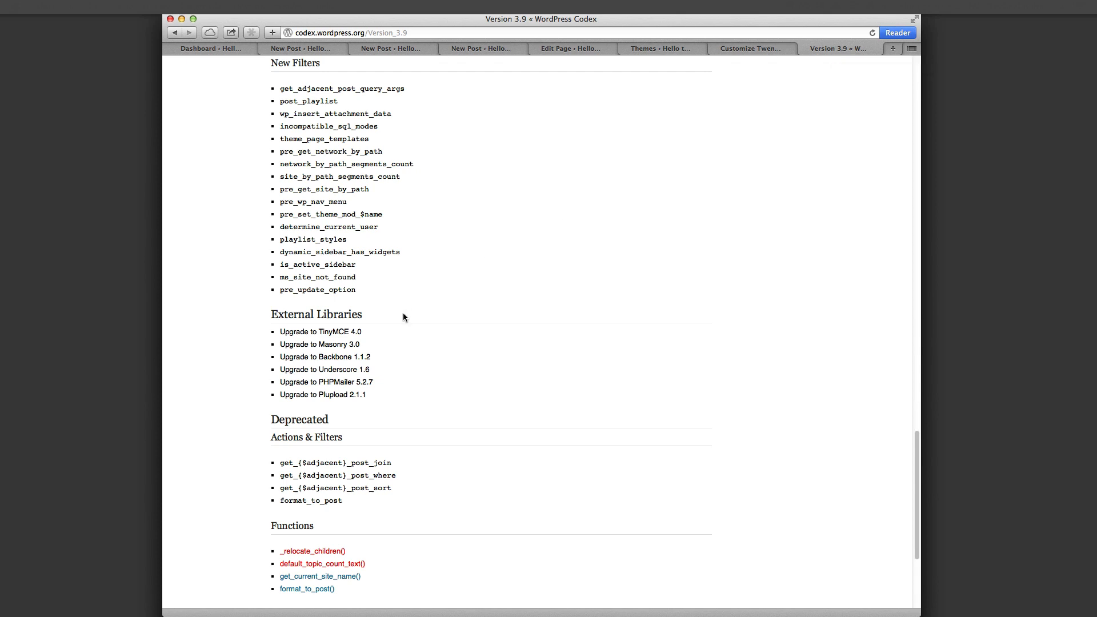
{"action": "mouse_move", "coordinate": [398, 326]}
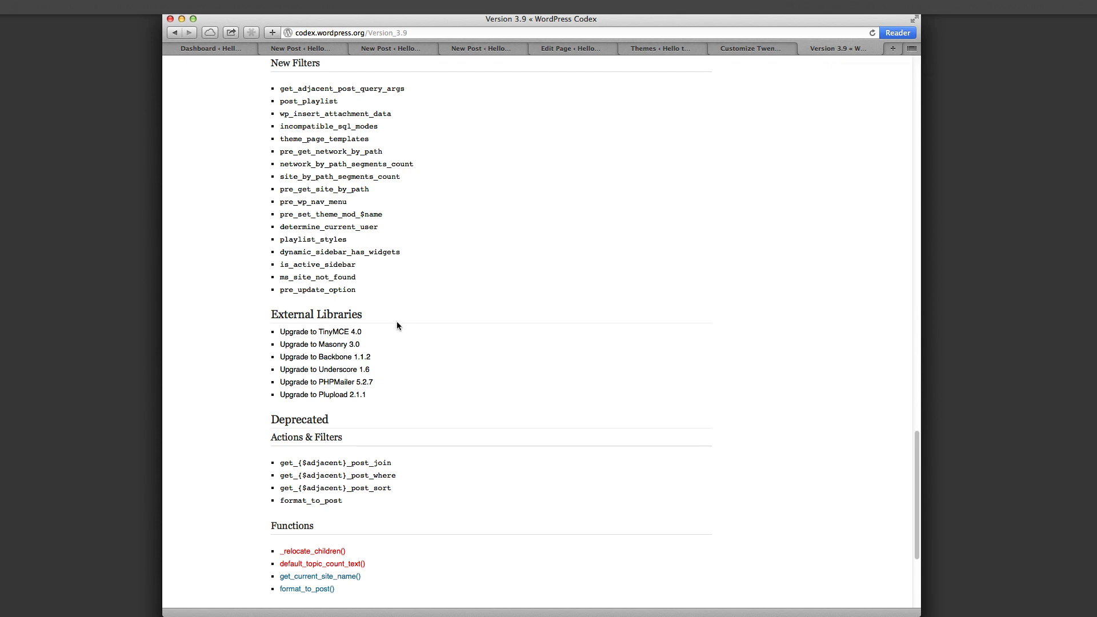
{"action": "mouse_move", "coordinate": [374, 333]}
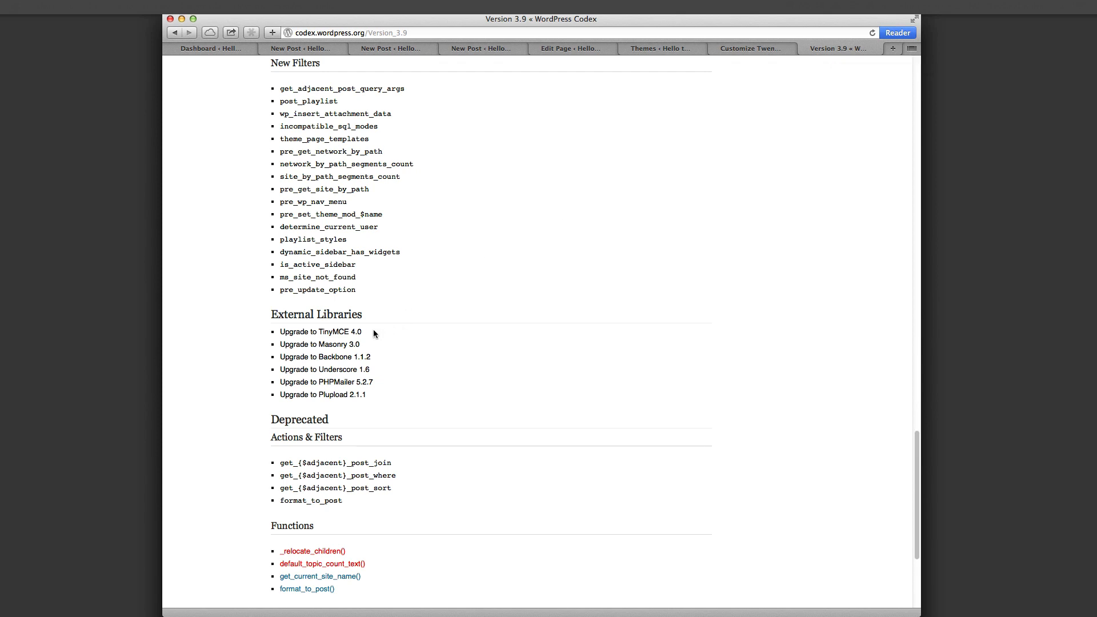
{"action": "mouse_move", "coordinate": [377, 345]}
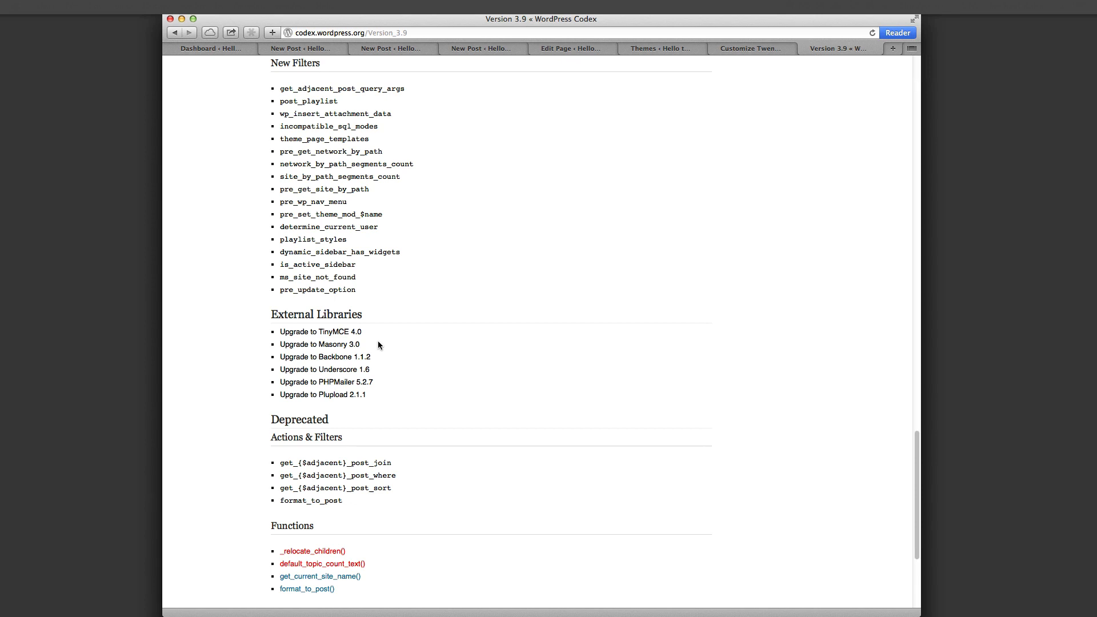
{"action": "mouse_move", "coordinate": [384, 359]}
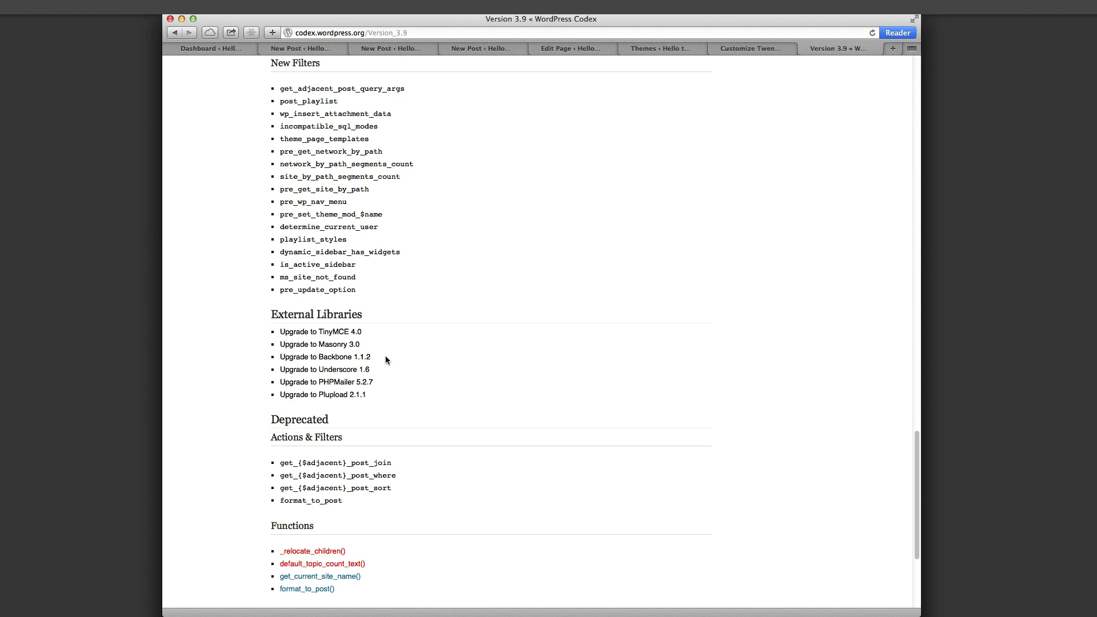
{"action": "mouse_move", "coordinate": [384, 370]}
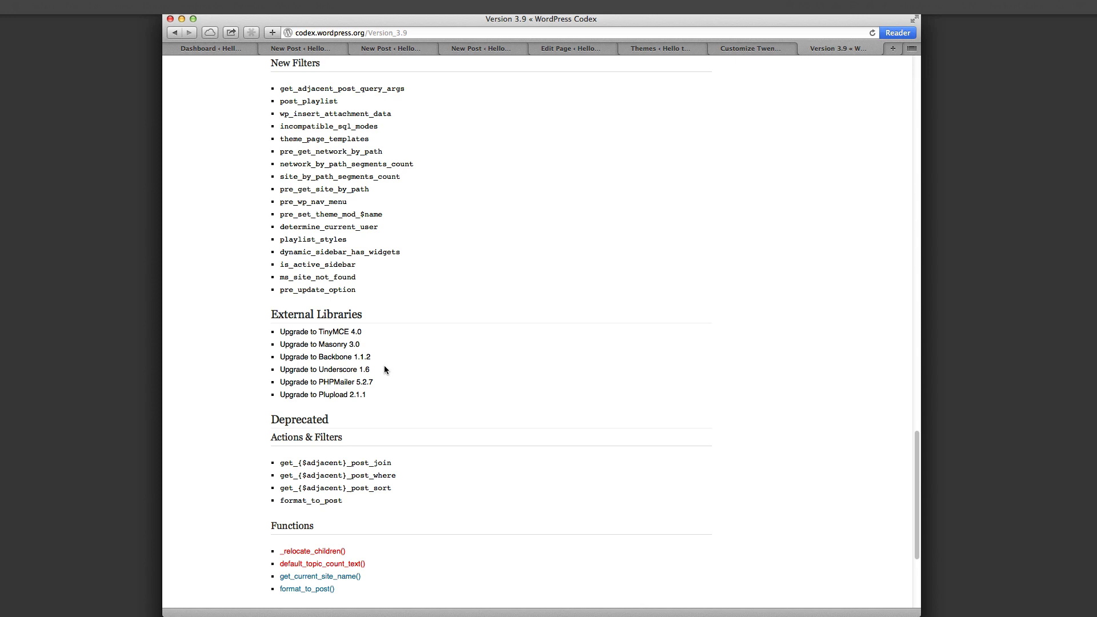
{"action": "mouse_move", "coordinate": [389, 383]}
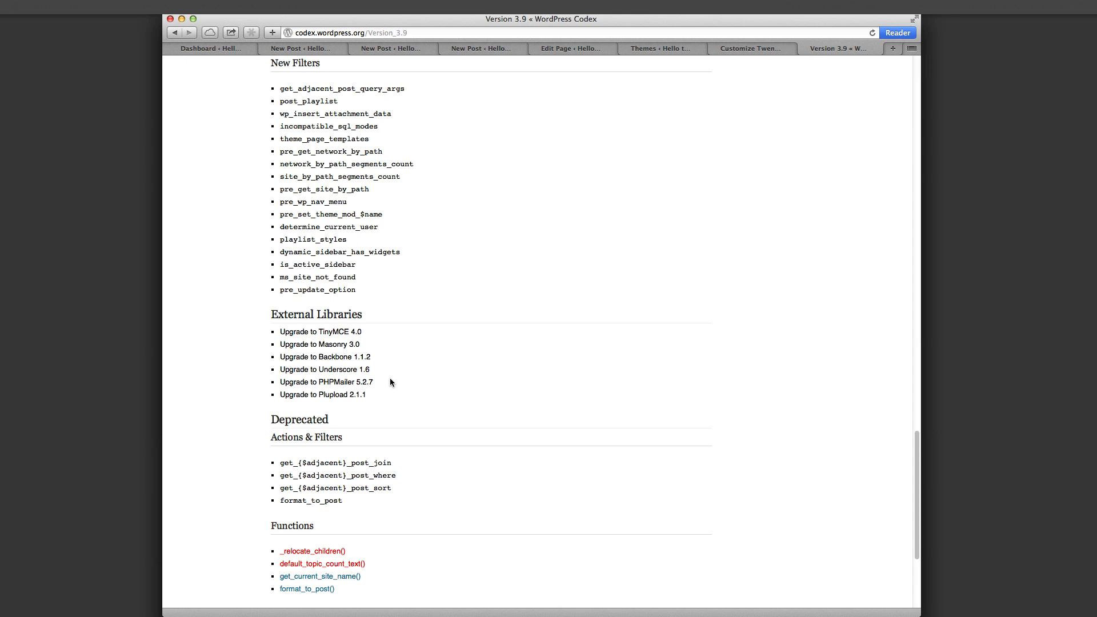
{"action": "mouse_move", "coordinate": [392, 397]}
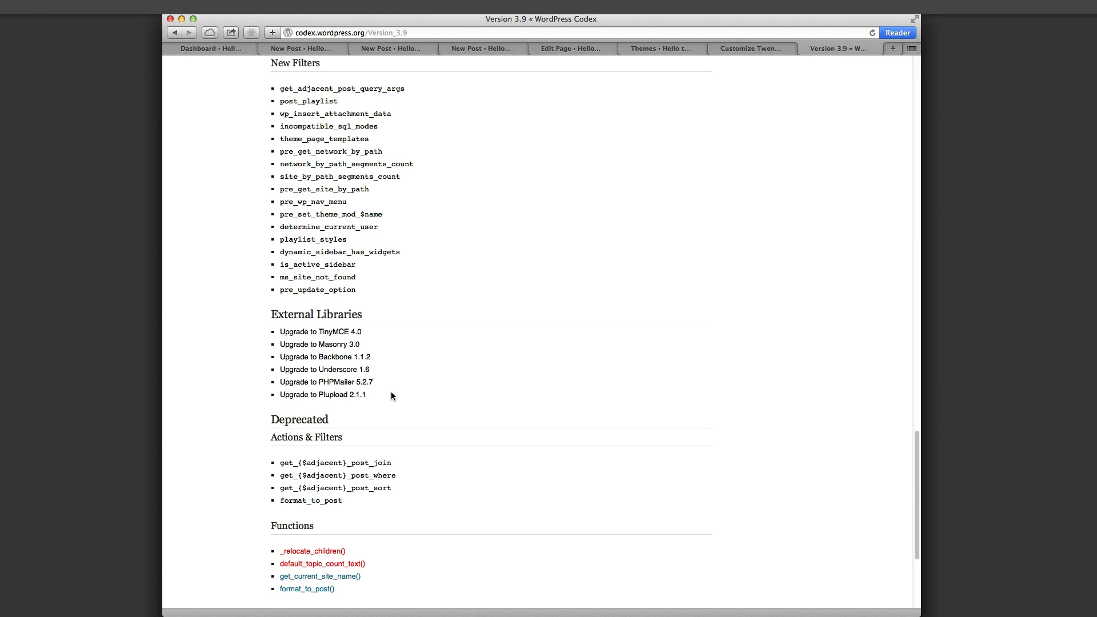